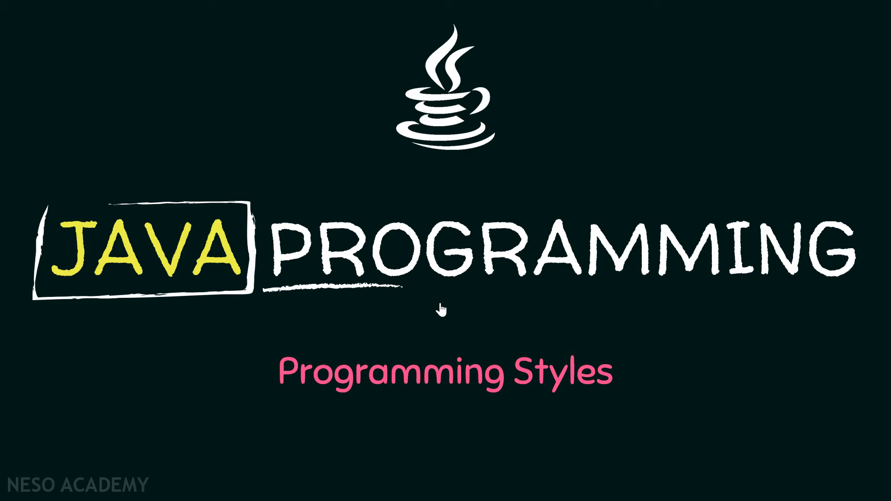
{"action": "mouse_move", "coordinate": [535, 413]}
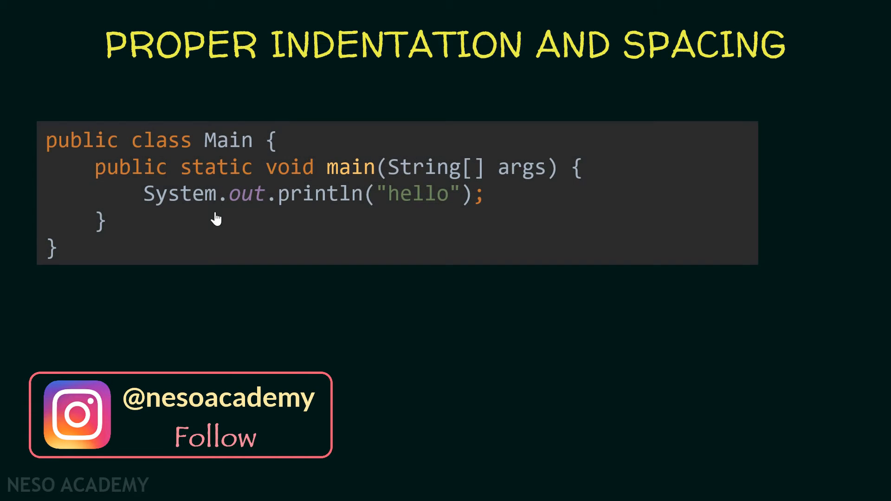
{"action": "mouse_move", "coordinate": [219, 229]}
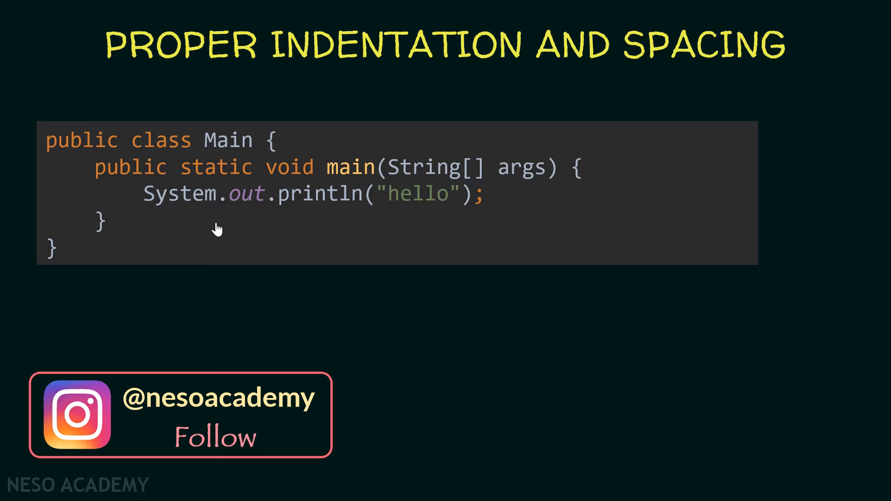
{"action": "mouse_move", "coordinate": [191, 175]}
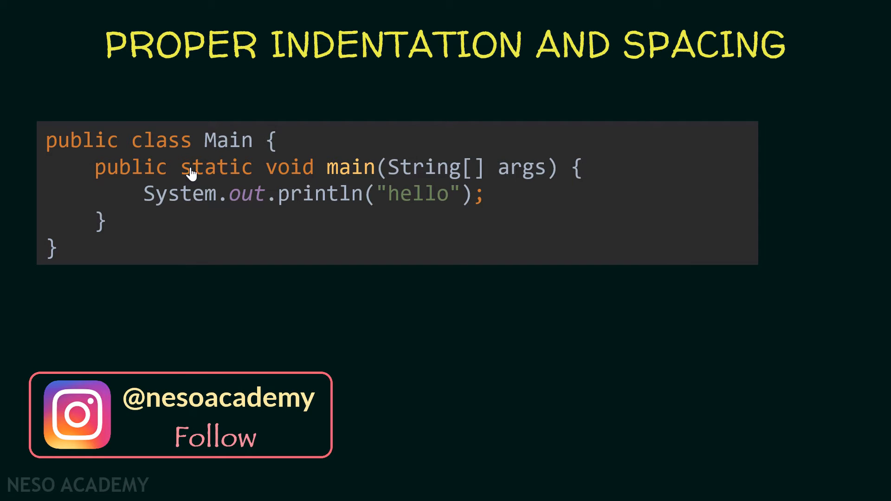
{"action": "mouse_move", "coordinate": [84, 182]}
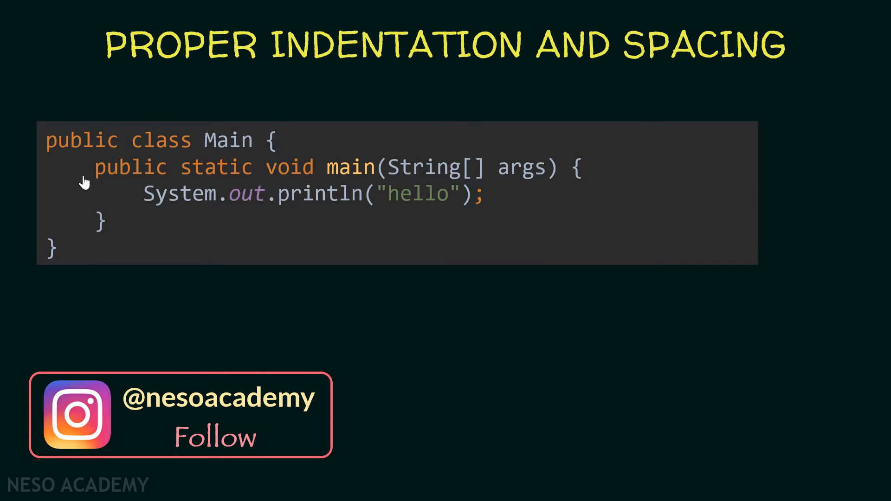
{"action": "mouse_move", "coordinate": [91, 179]}
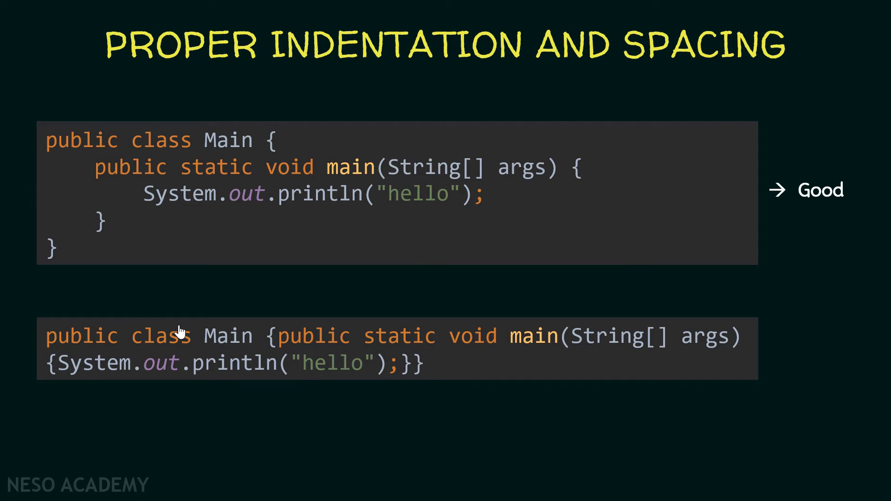
{"action": "mouse_move", "coordinate": [278, 346]}
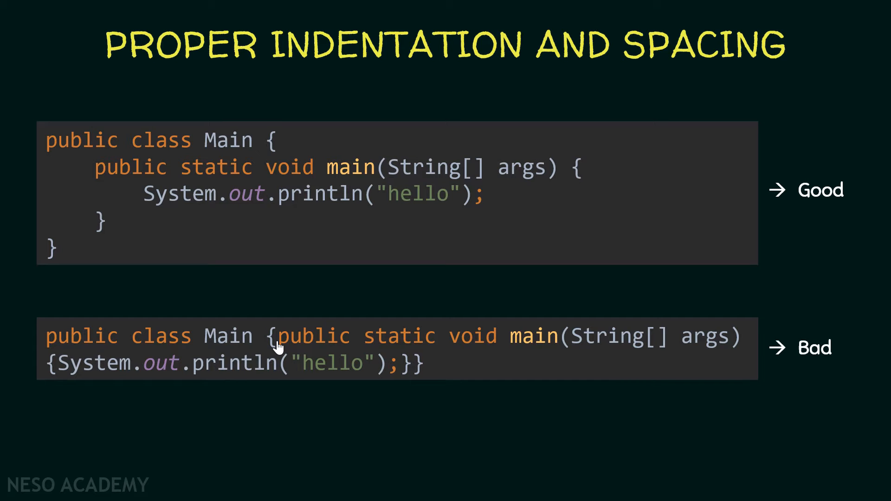
{"action": "mouse_move", "coordinate": [285, 145]}
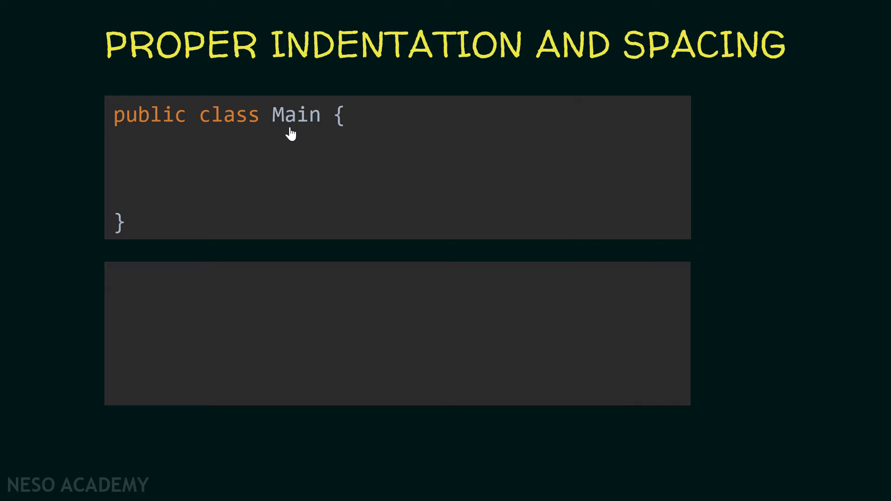
{"action": "mouse_move", "coordinate": [278, 129]}
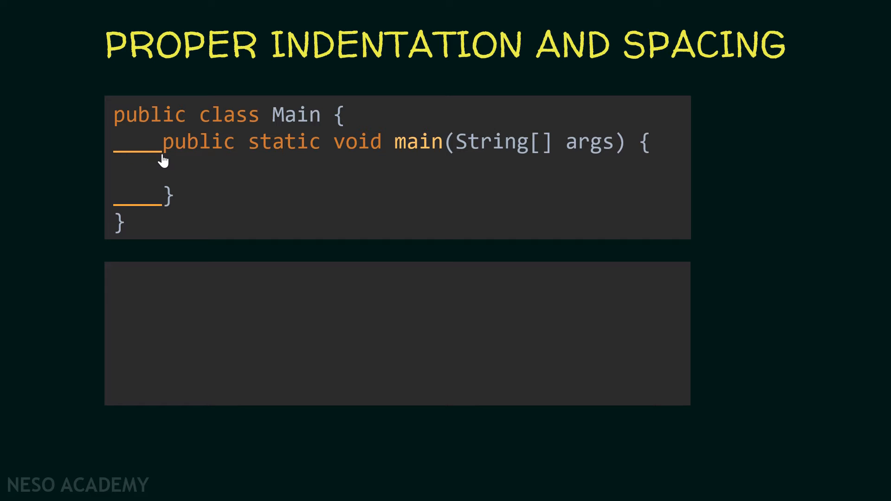
{"action": "mouse_move", "coordinate": [153, 159]}
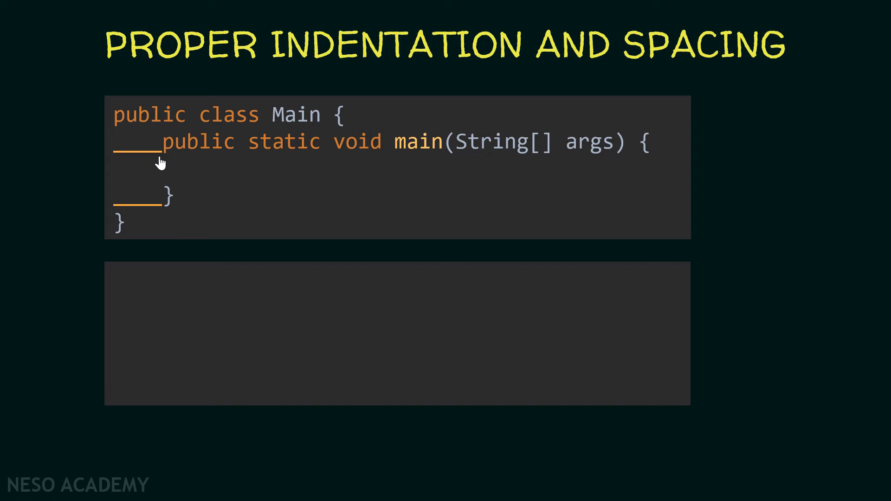
{"action": "mouse_move", "coordinate": [280, 174]}
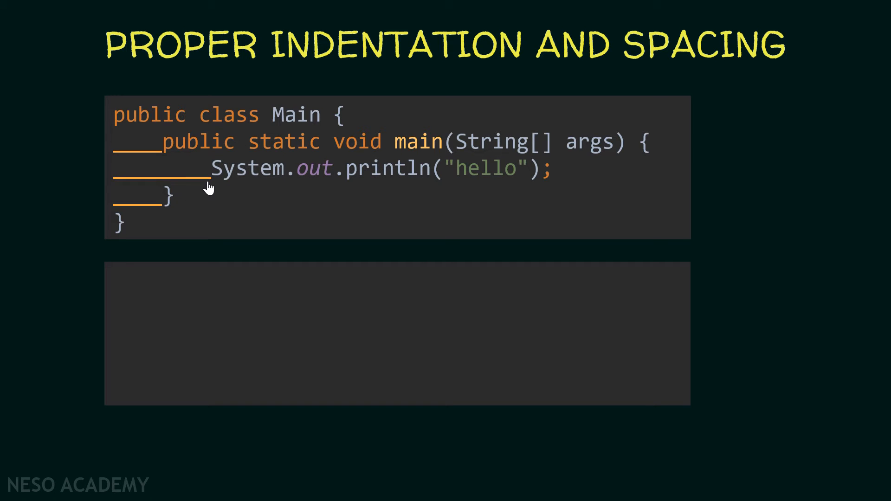
{"action": "mouse_move", "coordinate": [214, 221]}
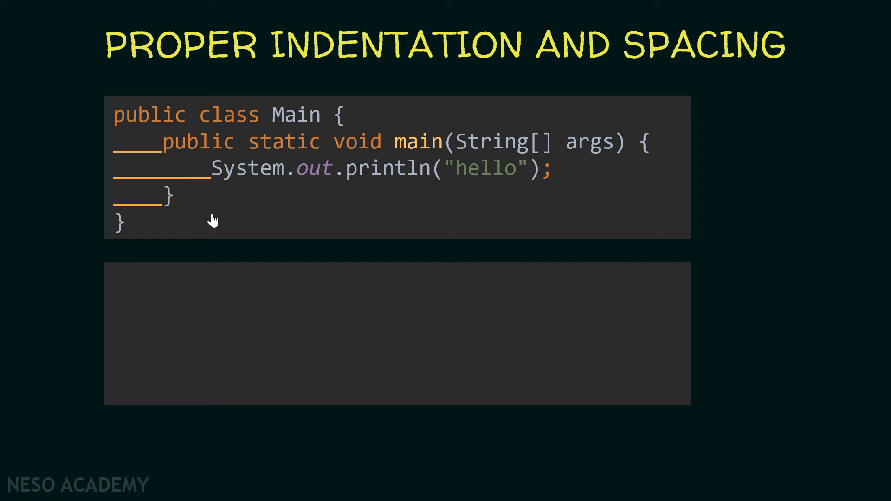
{"action": "mouse_move", "coordinate": [153, 119]}
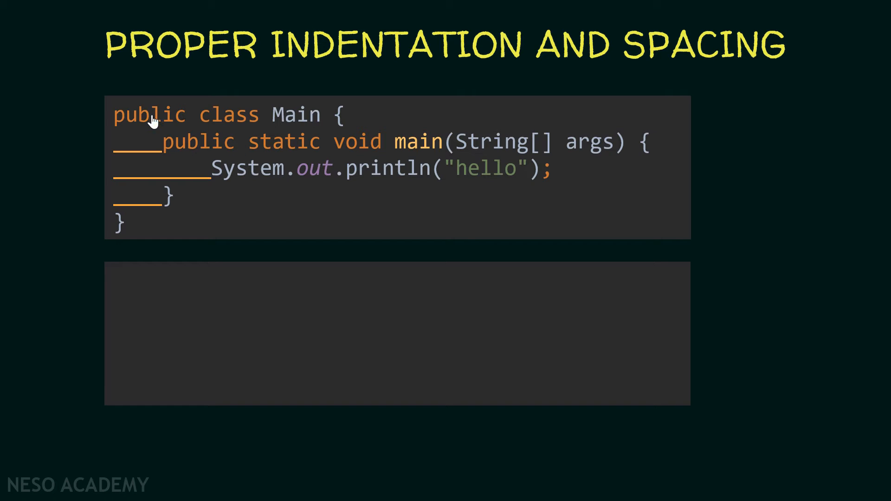
{"action": "mouse_move", "coordinate": [466, 173]}
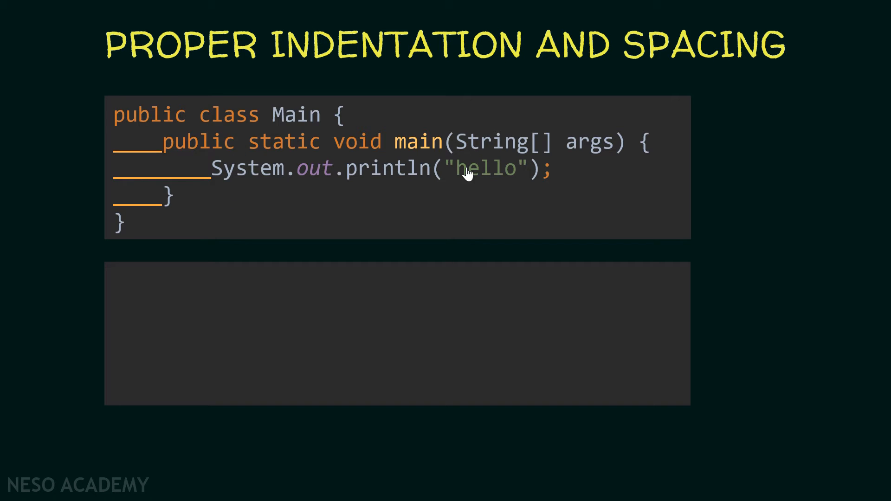
{"action": "mouse_move", "coordinate": [284, 149]}
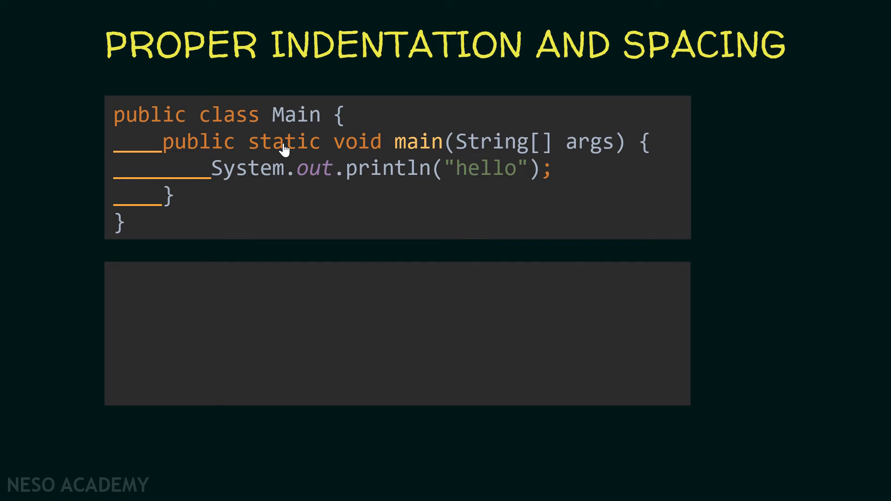
{"action": "mouse_move", "coordinate": [151, 197]}
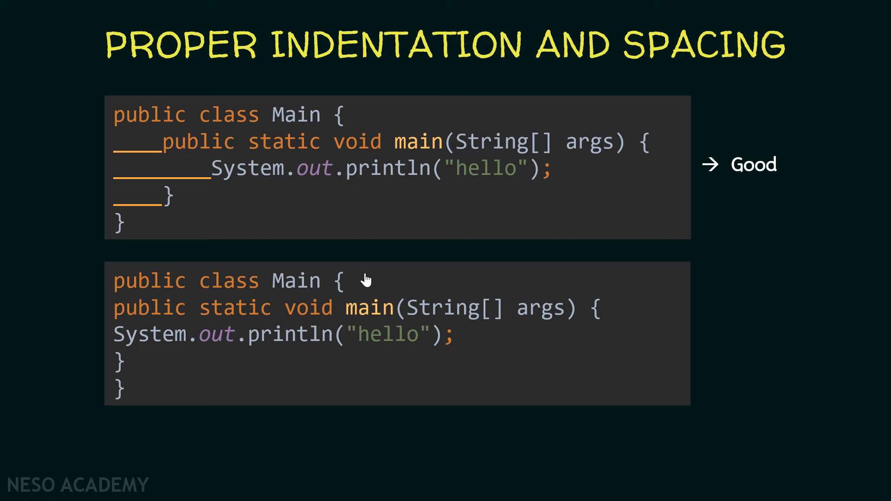
{"action": "mouse_move", "coordinate": [289, 343]}
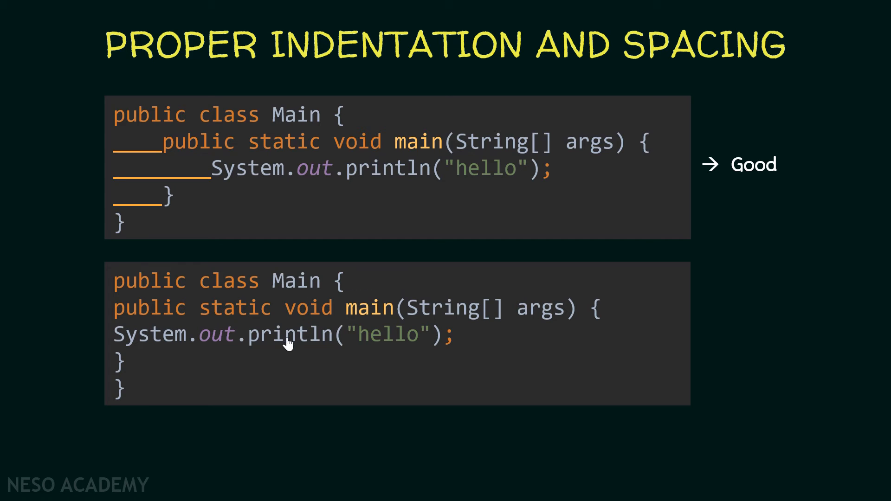
{"action": "mouse_move", "coordinate": [110, 354]}
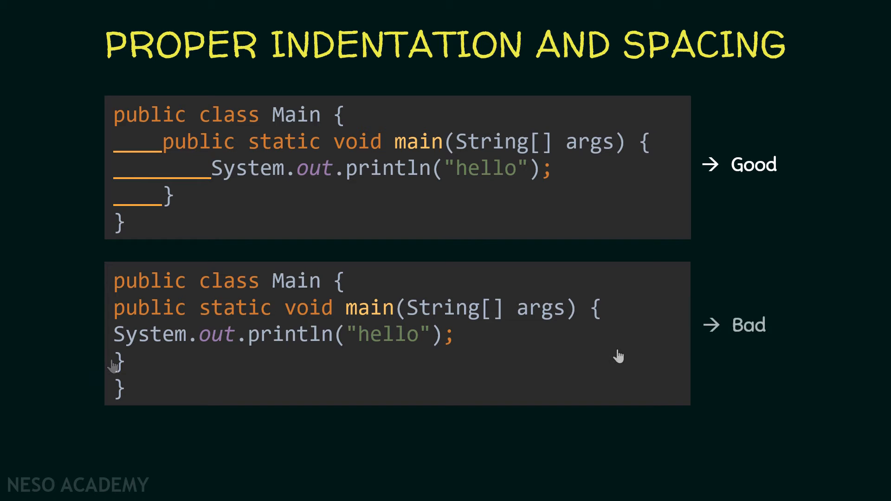
{"action": "mouse_move", "coordinate": [618, 357]}
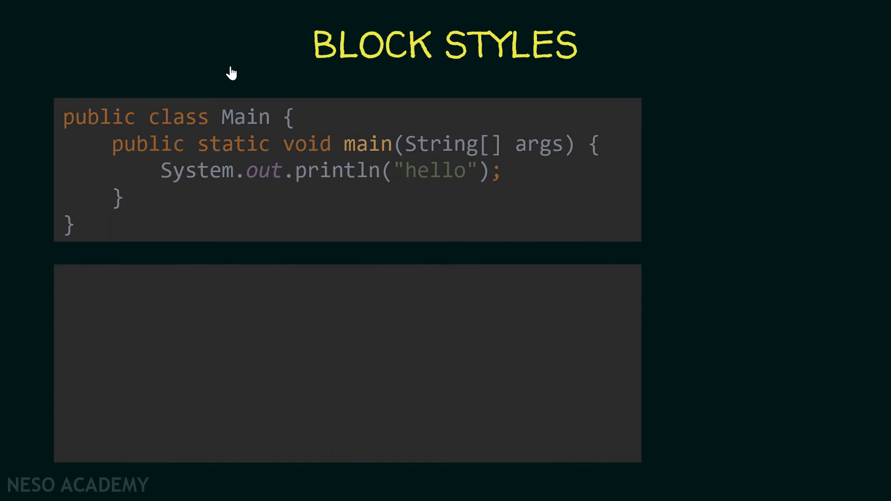
{"action": "mouse_move", "coordinate": [204, 119]}
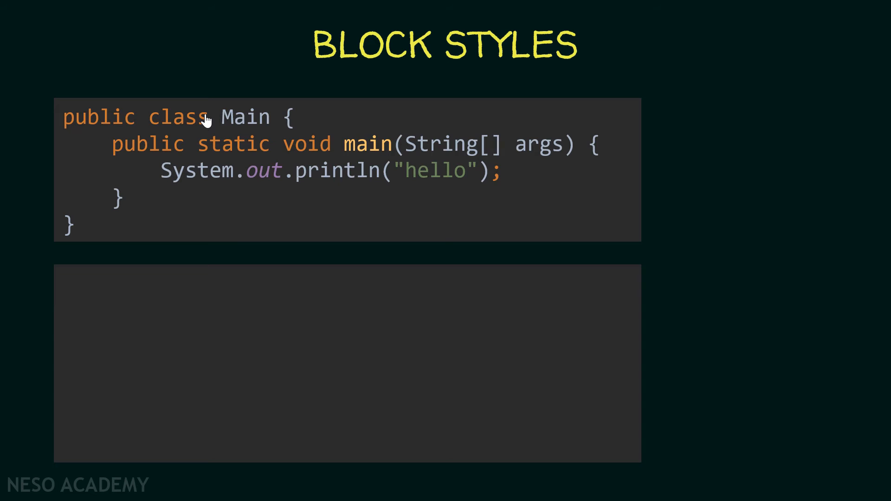
{"action": "mouse_move", "coordinate": [286, 131]}
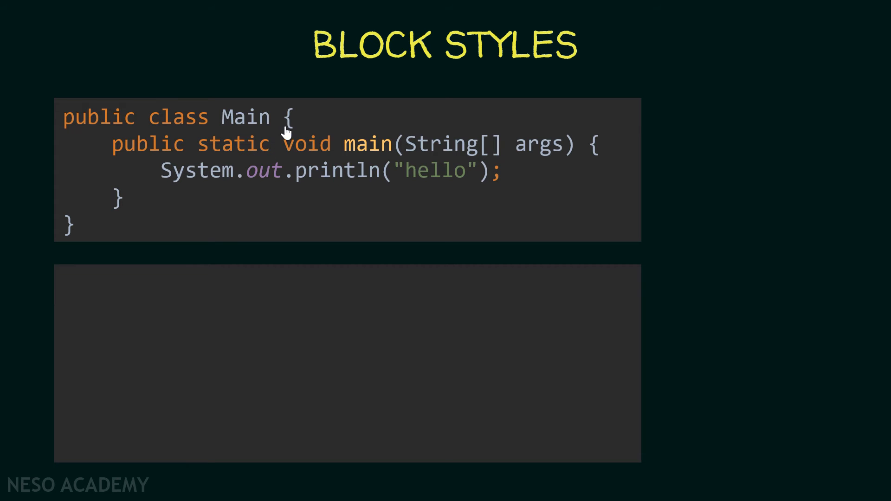
{"action": "mouse_move", "coordinate": [97, 221]}
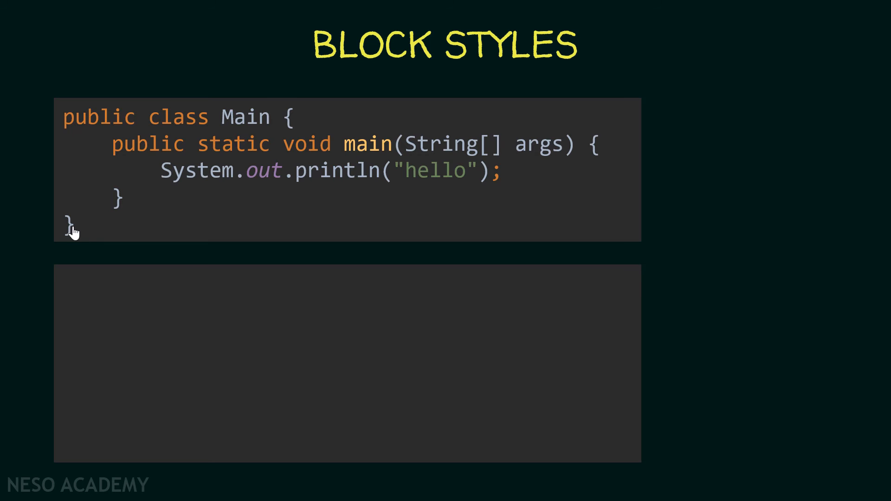
{"action": "mouse_move", "coordinate": [241, 123]}
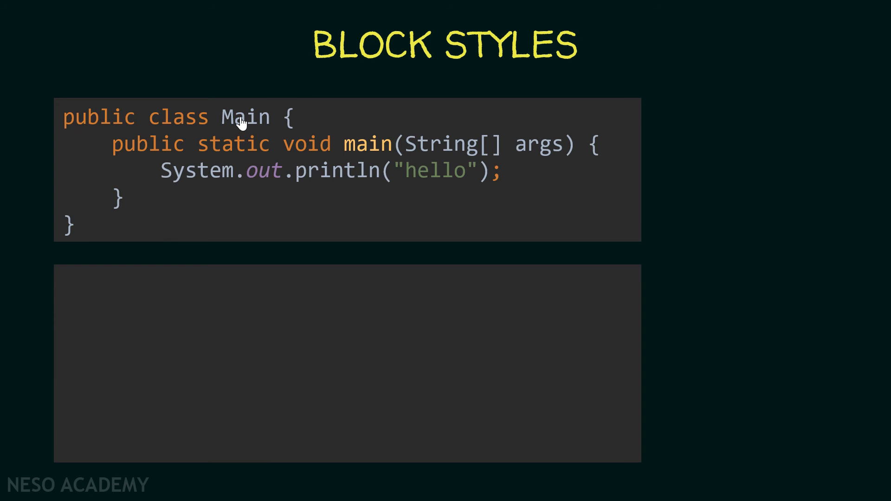
{"action": "mouse_move", "coordinate": [289, 132]}
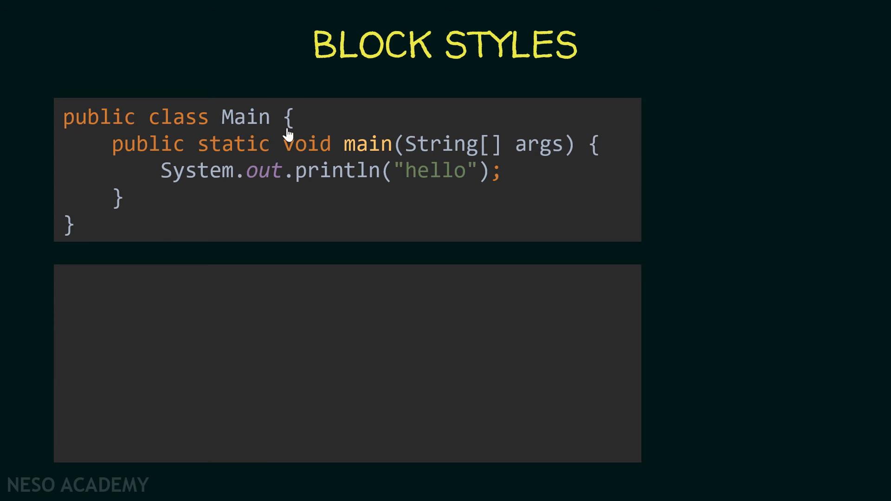
{"action": "mouse_move", "coordinate": [278, 126]}
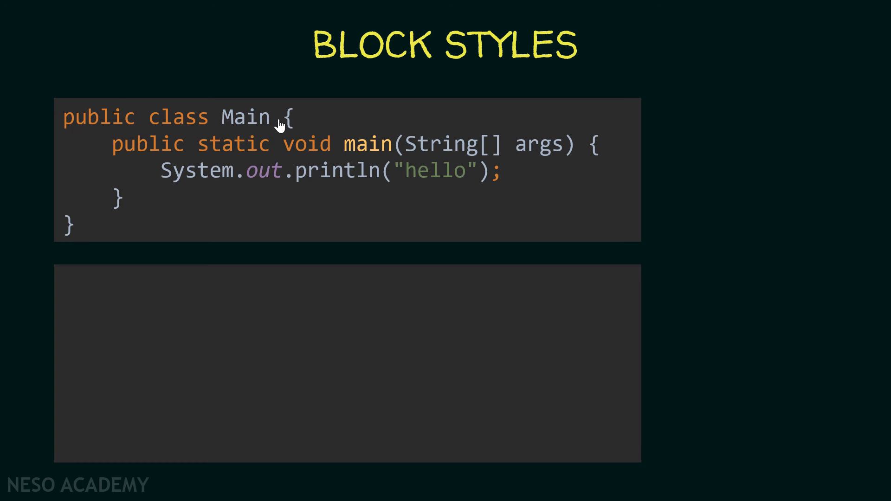
{"action": "mouse_move", "coordinate": [593, 147]}
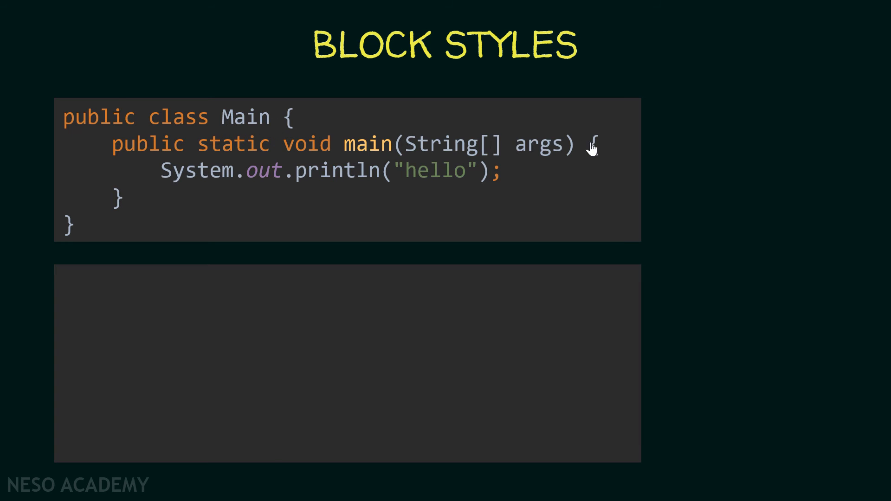
{"action": "mouse_move", "coordinate": [560, 171]}
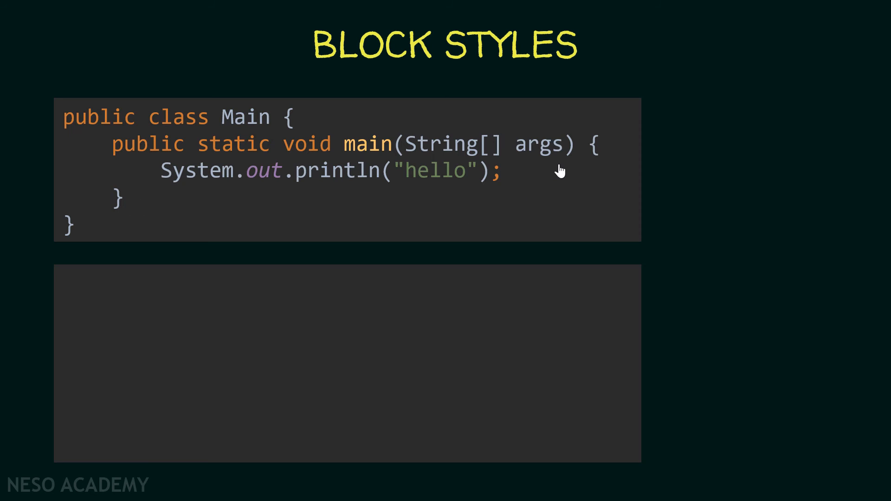
{"action": "mouse_move", "coordinate": [599, 158]}
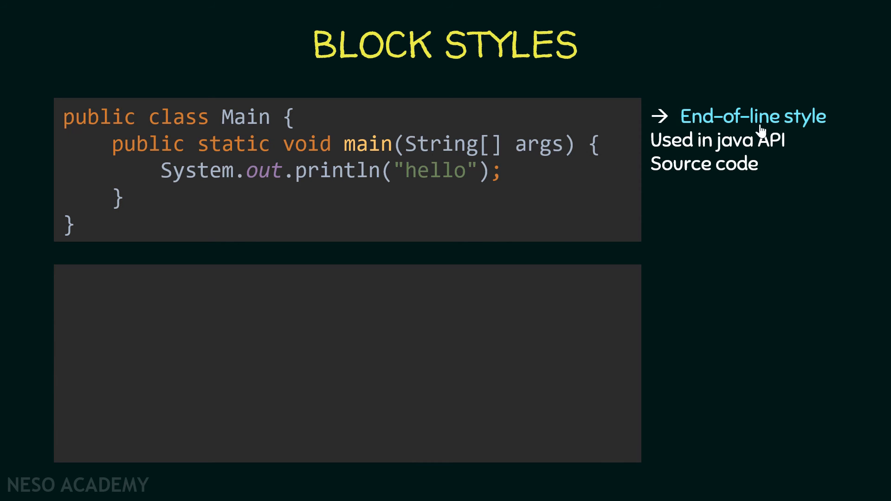
{"action": "mouse_move", "coordinate": [704, 149]}
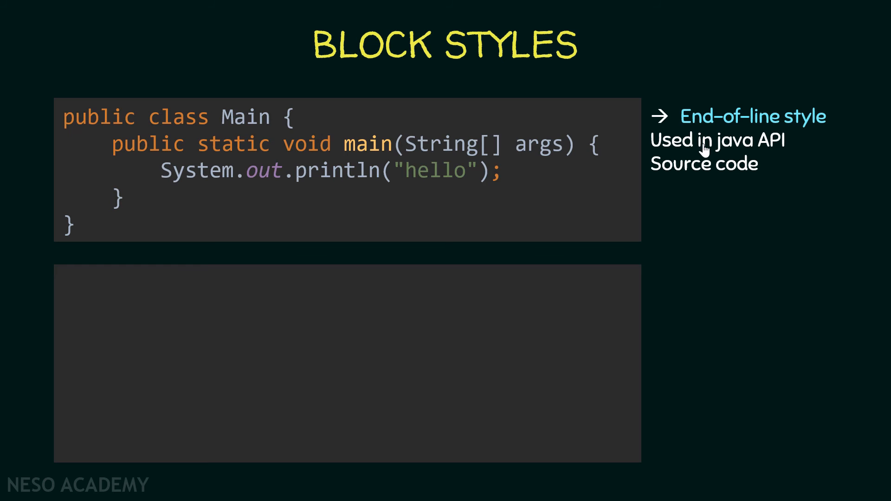
{"action": "mouse_move", "coordinate": [703, 181]}
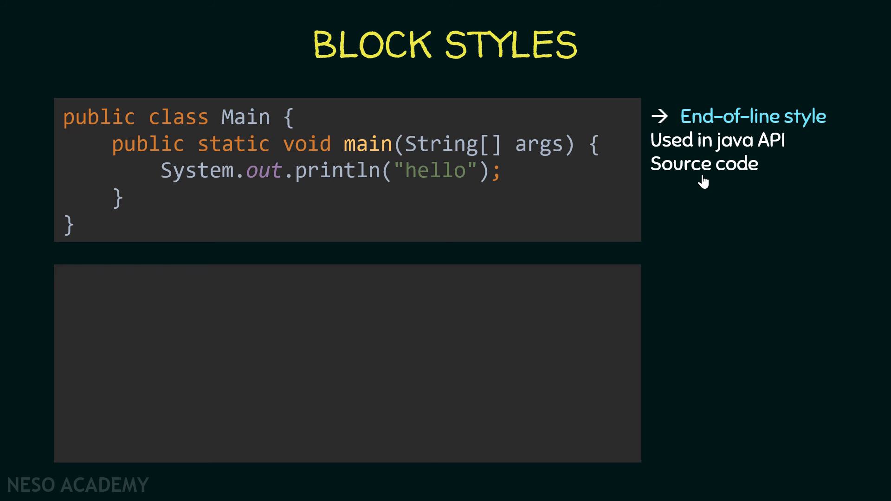
{"action": "mouse_move", "coordinate": [520, 186]}
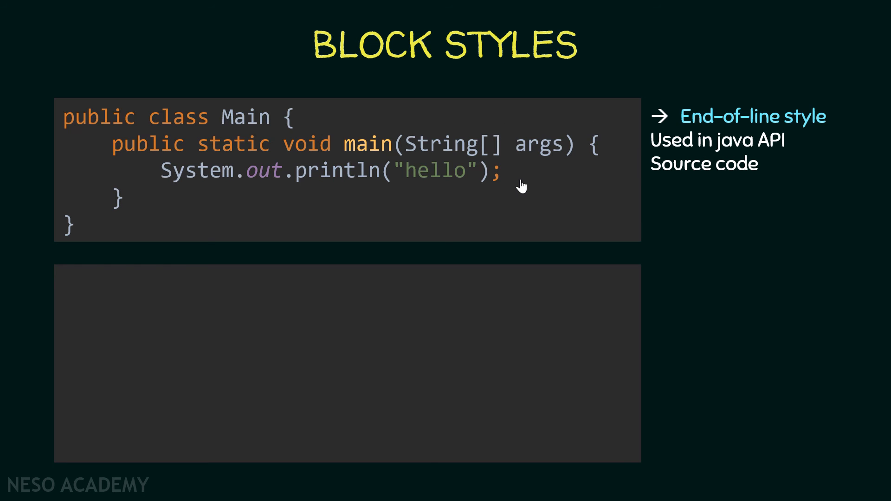
{"action": "mouse_move", "coordinate": [749, 178]}
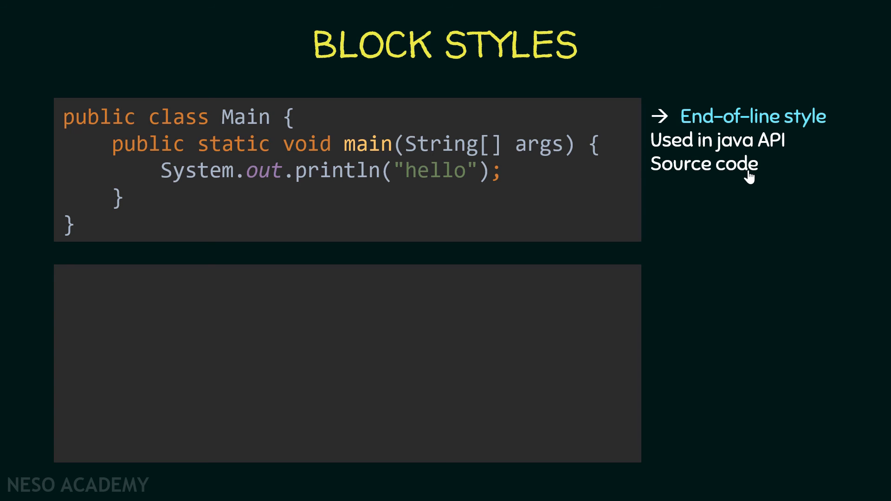
{"action": "mouse_move", "coordinate": [755, 193]}
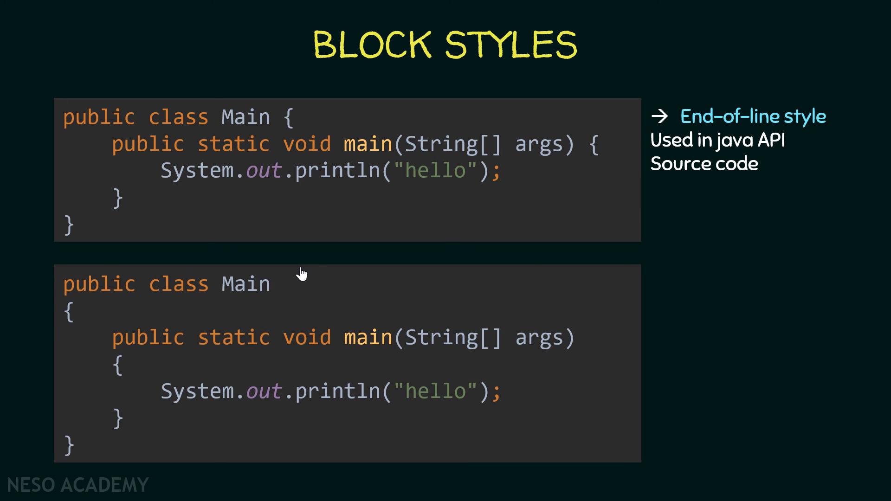
{"action": "mouse_move", "coordinate": [78, 318]}
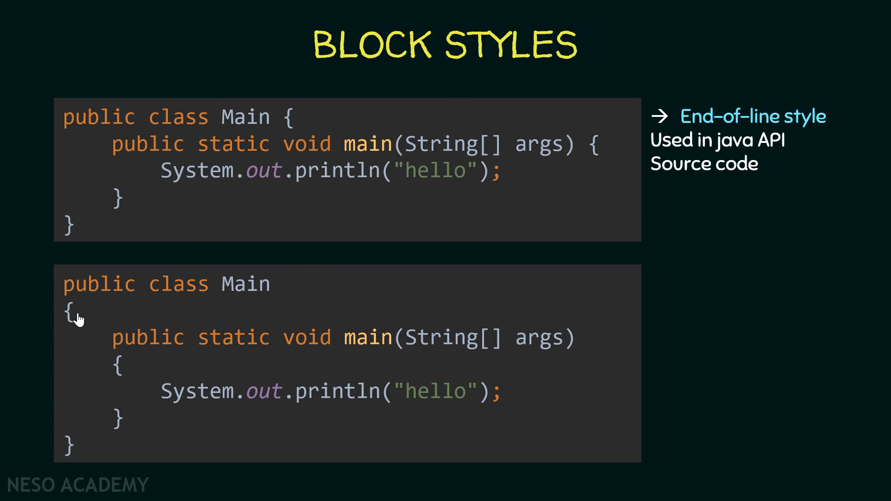
{"action": "mouse_move", "coordinate": [69, 331]}
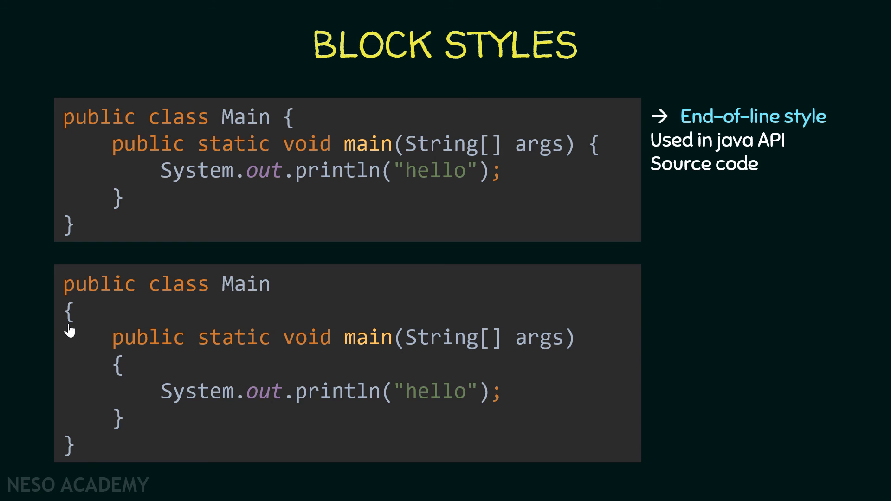
{"action": "mouse_move", "coordinate": [131, 358]}
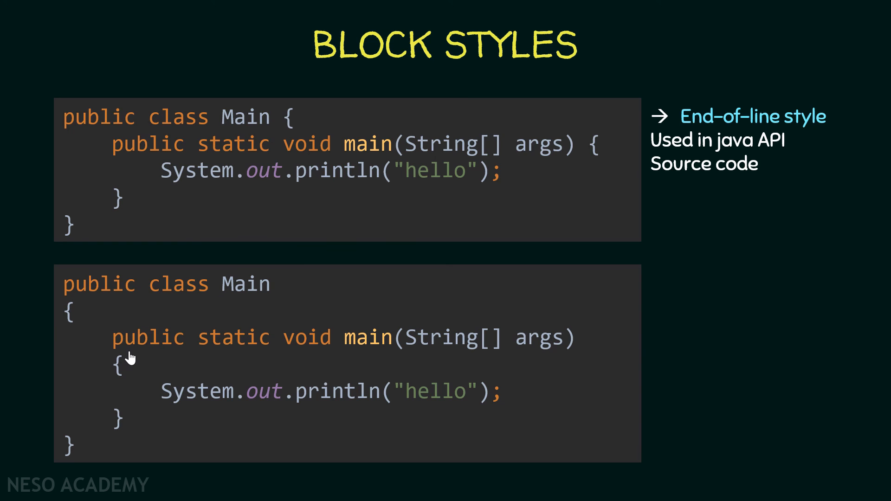
{"action": "mouse_move", "coordinate": [348, 348]}
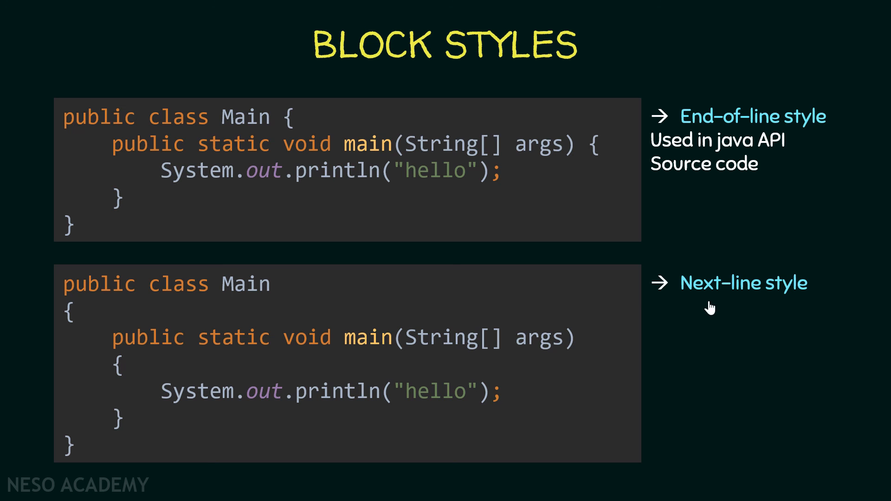
{"action": "mouse_move", "coordinate": [789, 304]}
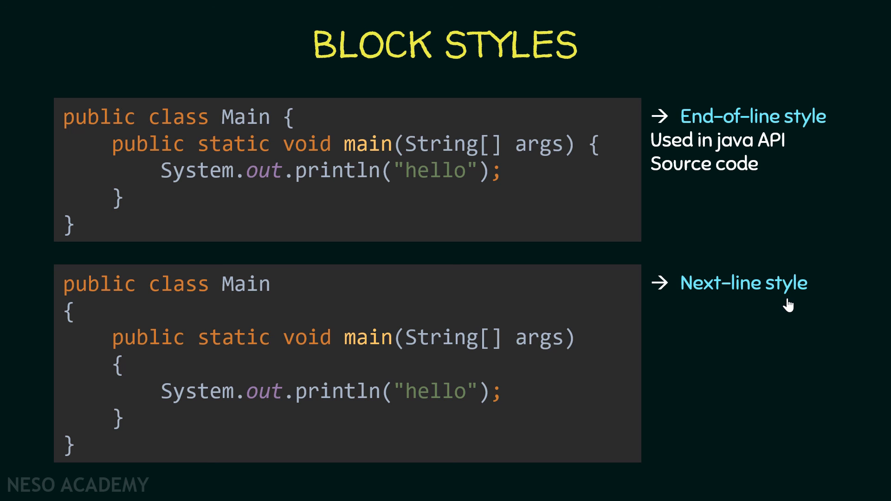
{"action": "mouse_move", "coordinate": [718, 128]}
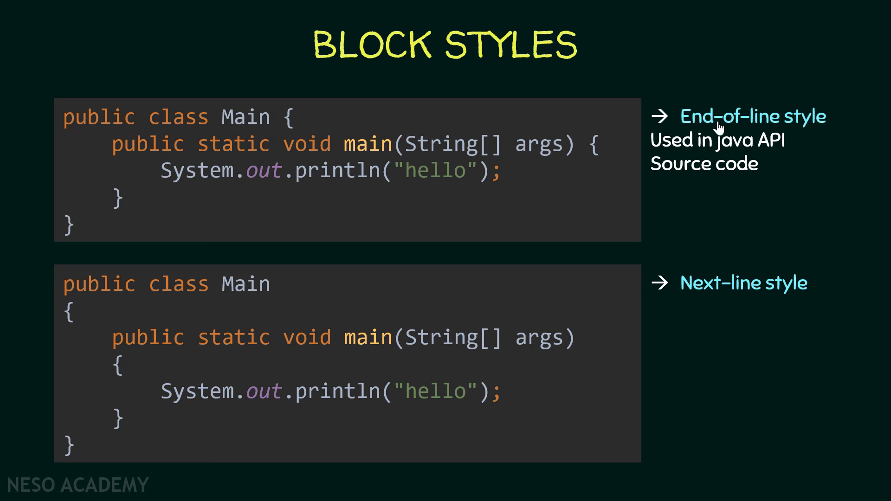
{"action": "mouse_move", "coordinate": [771, 164]}
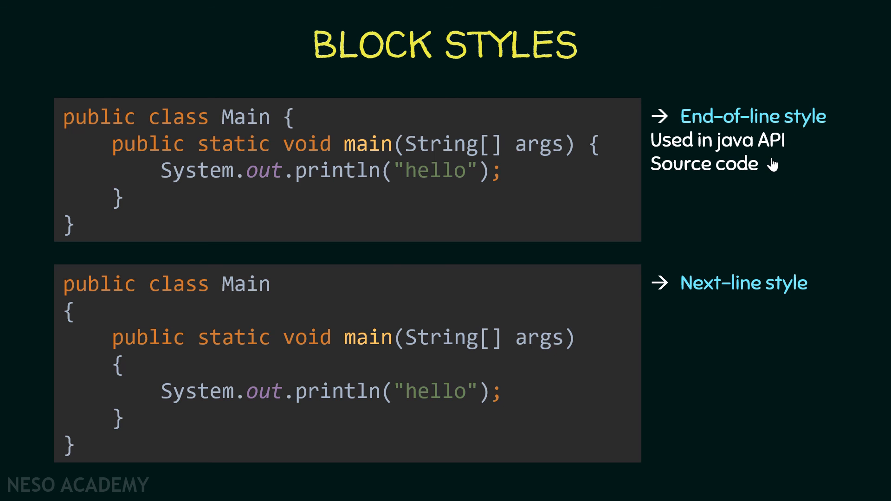